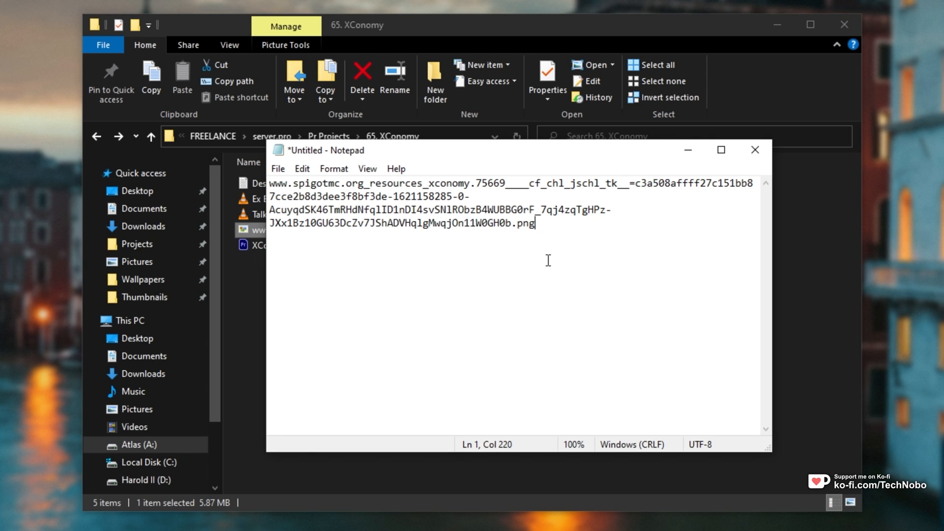
Close the Notepad note holding the long spigotmc file name, returning to the project folder.
click(755, 150)
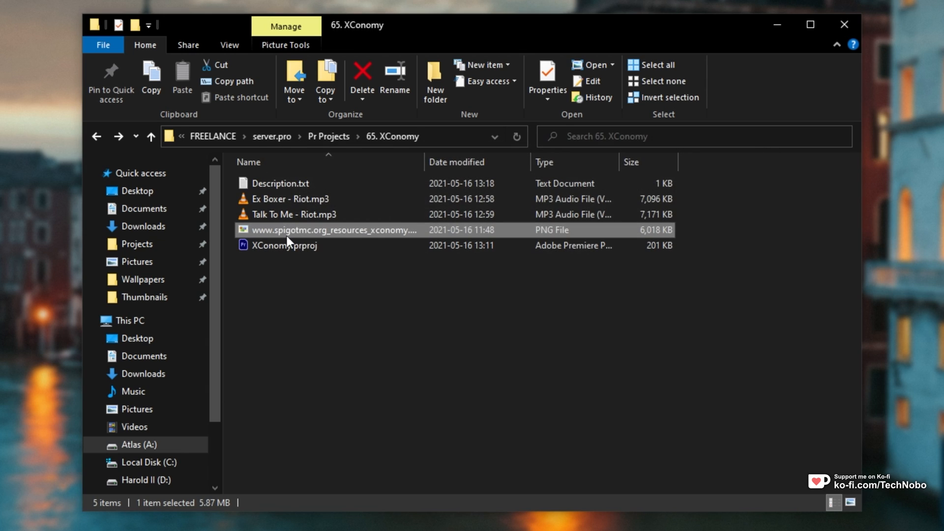
mouse_move(376, 237)
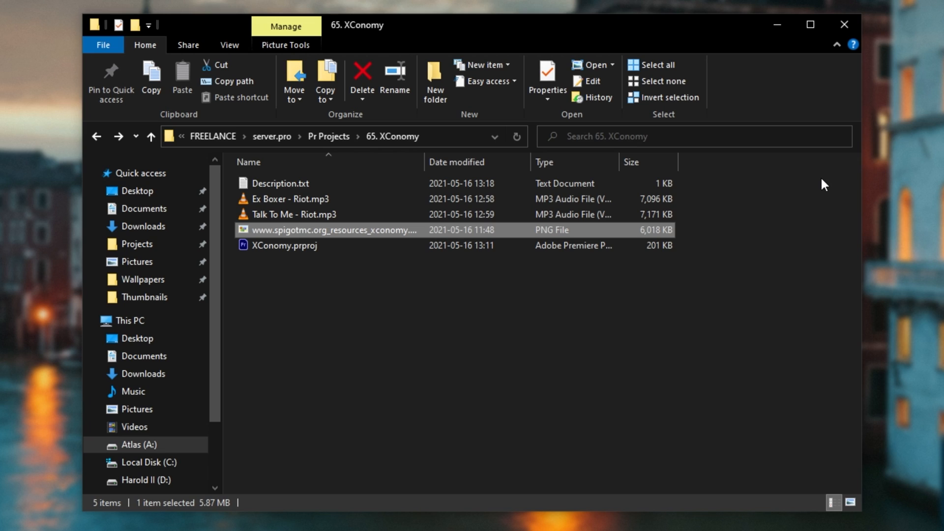
mouse_move(774, 176)
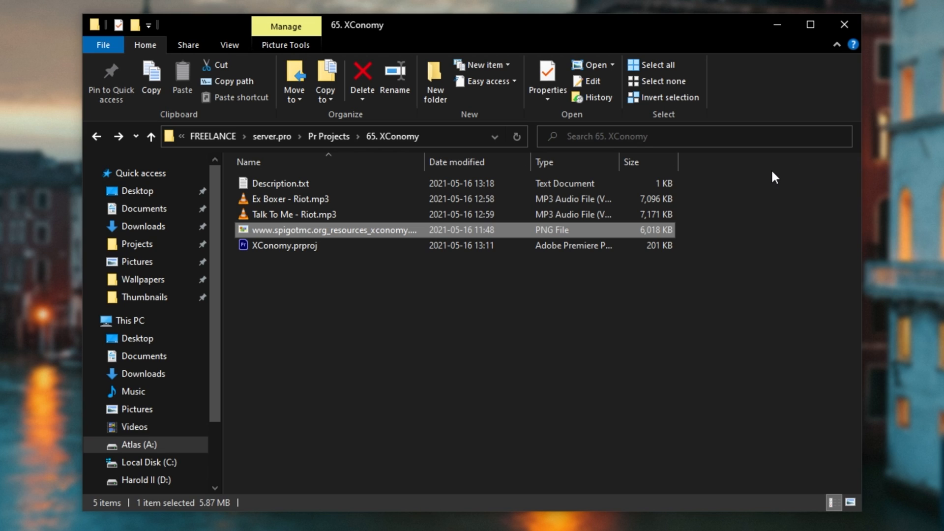
mouse_move(759, 186)
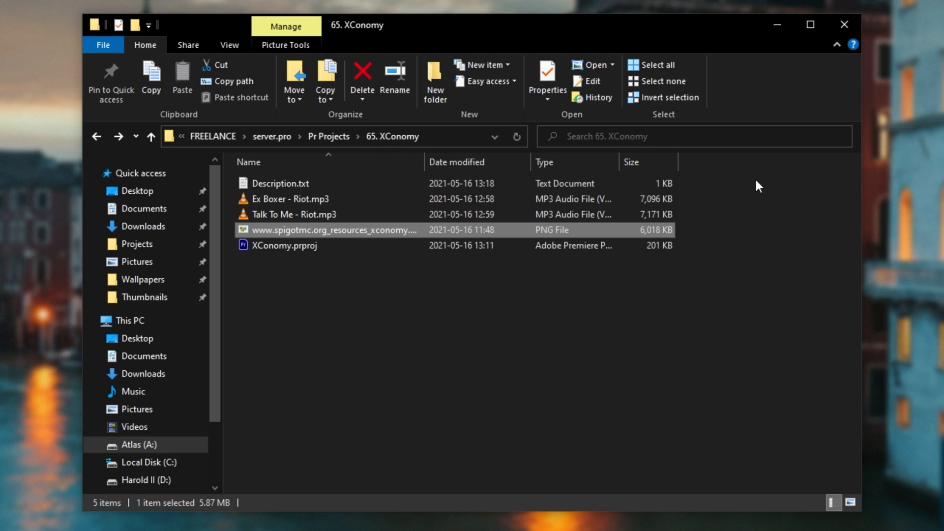
mouse_move(700, 200)
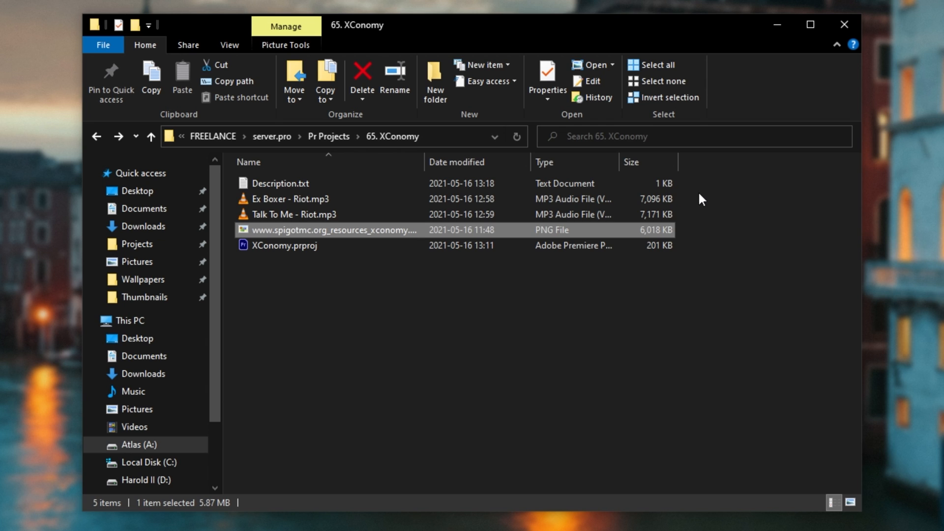
mouse_move(728, 230)
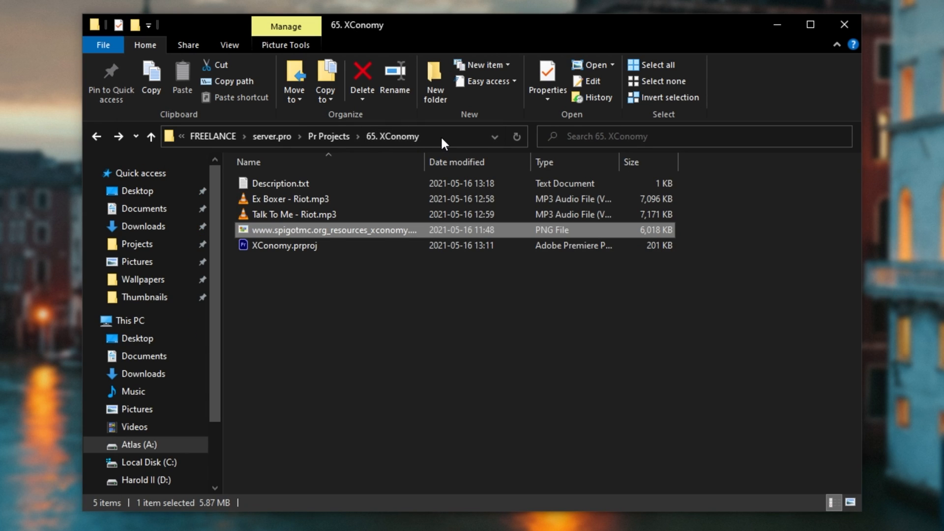
Bring up the action list for the long spigotmc PNG in the 65. XConomy folder.
click(331, 135)
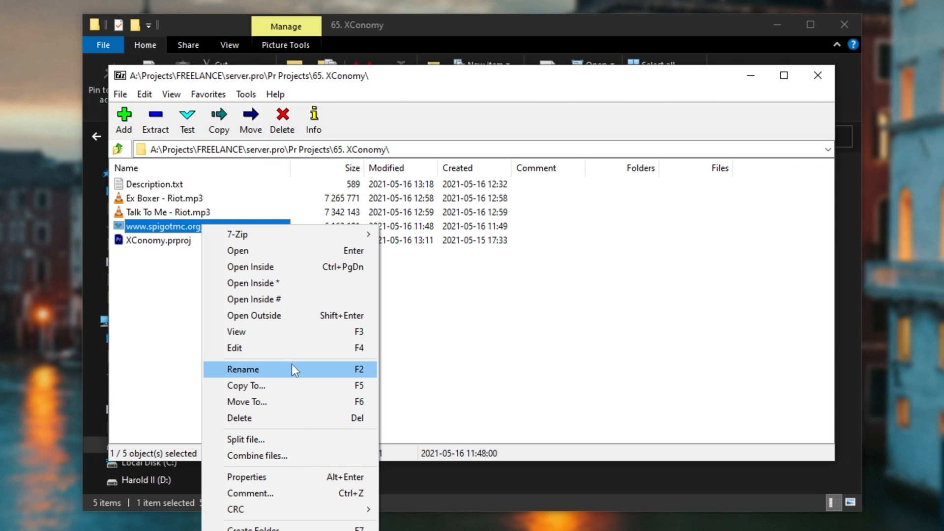
Rename the long spigotmc image file to screenshot.png.
click(243, 369)
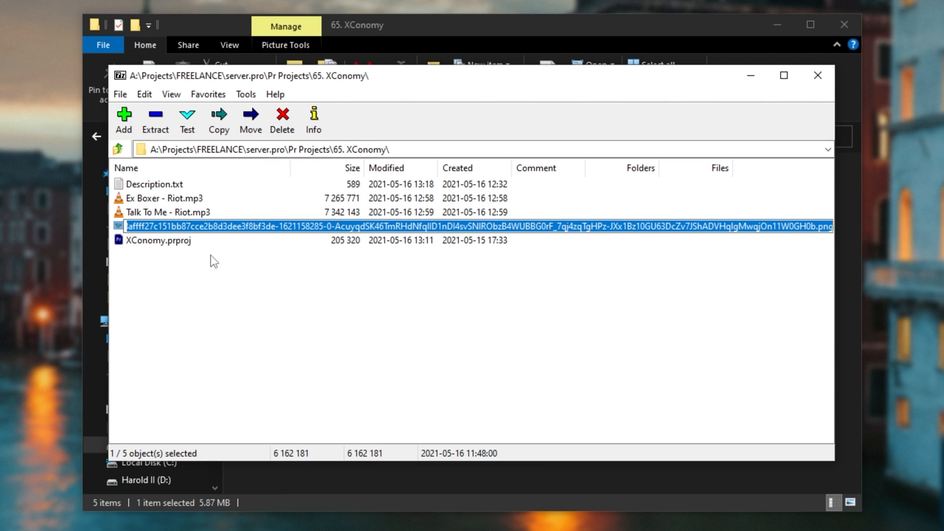
mouse_move(301, 316)
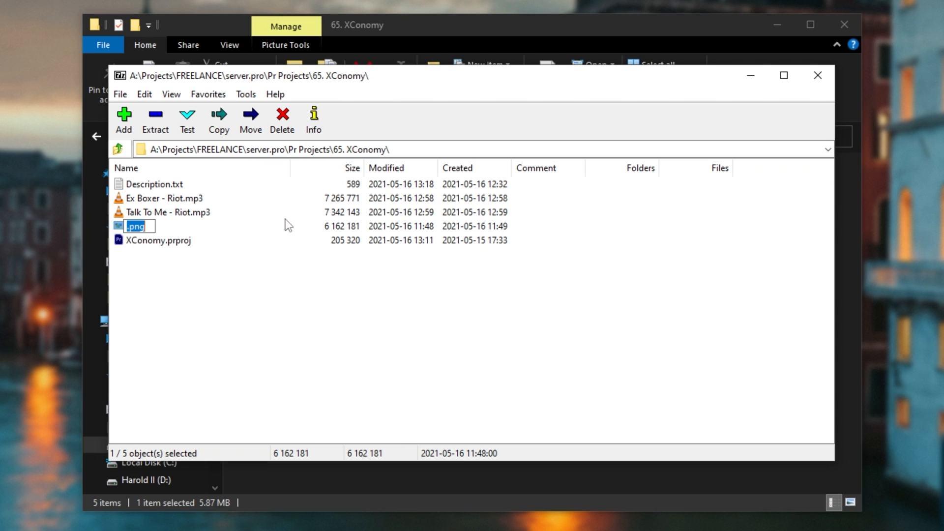
text(asdasdas)
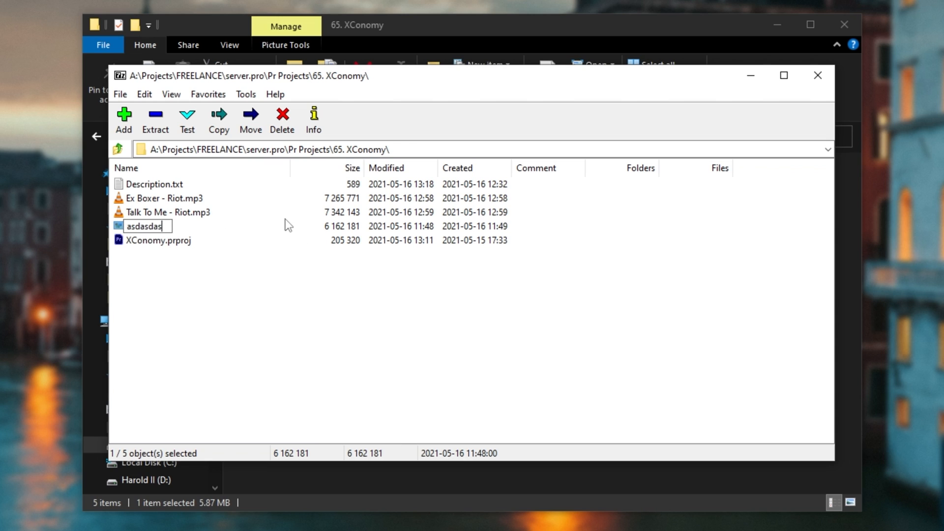
text(screenshot.png)
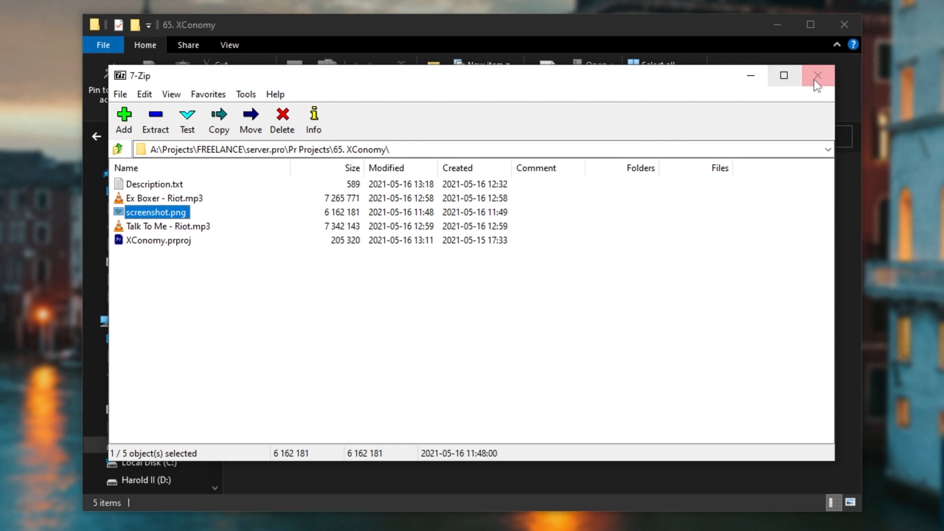
Close 7-Zip so File Explorer shows screenshot.png in the XConomy folder.
click(817, 76)
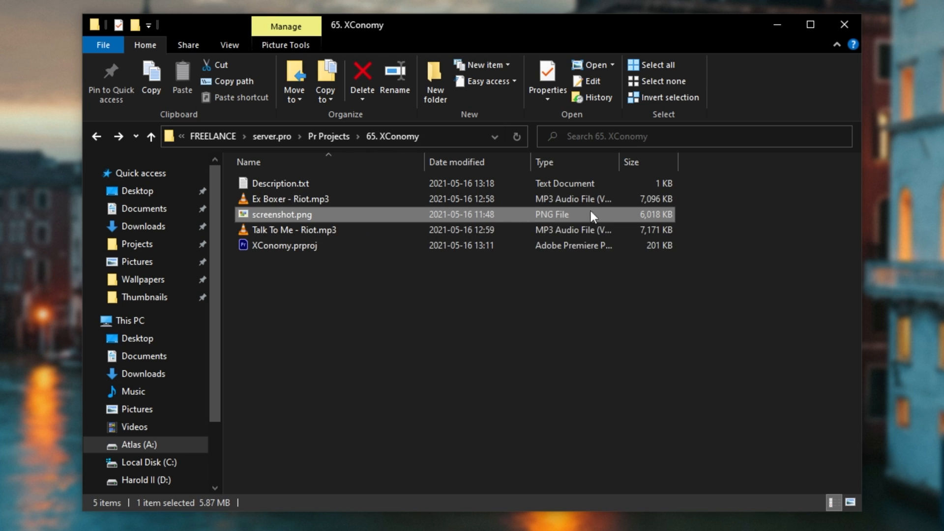
mouse_move(598, 215)
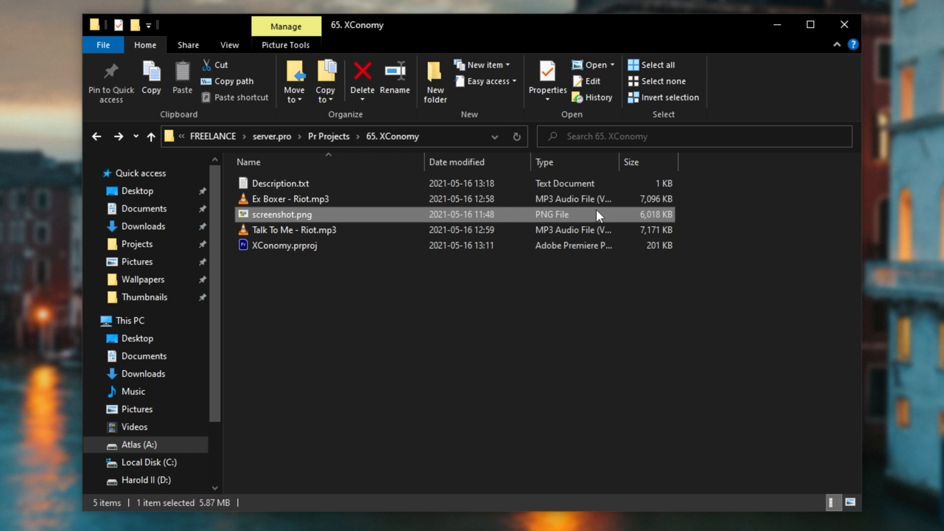